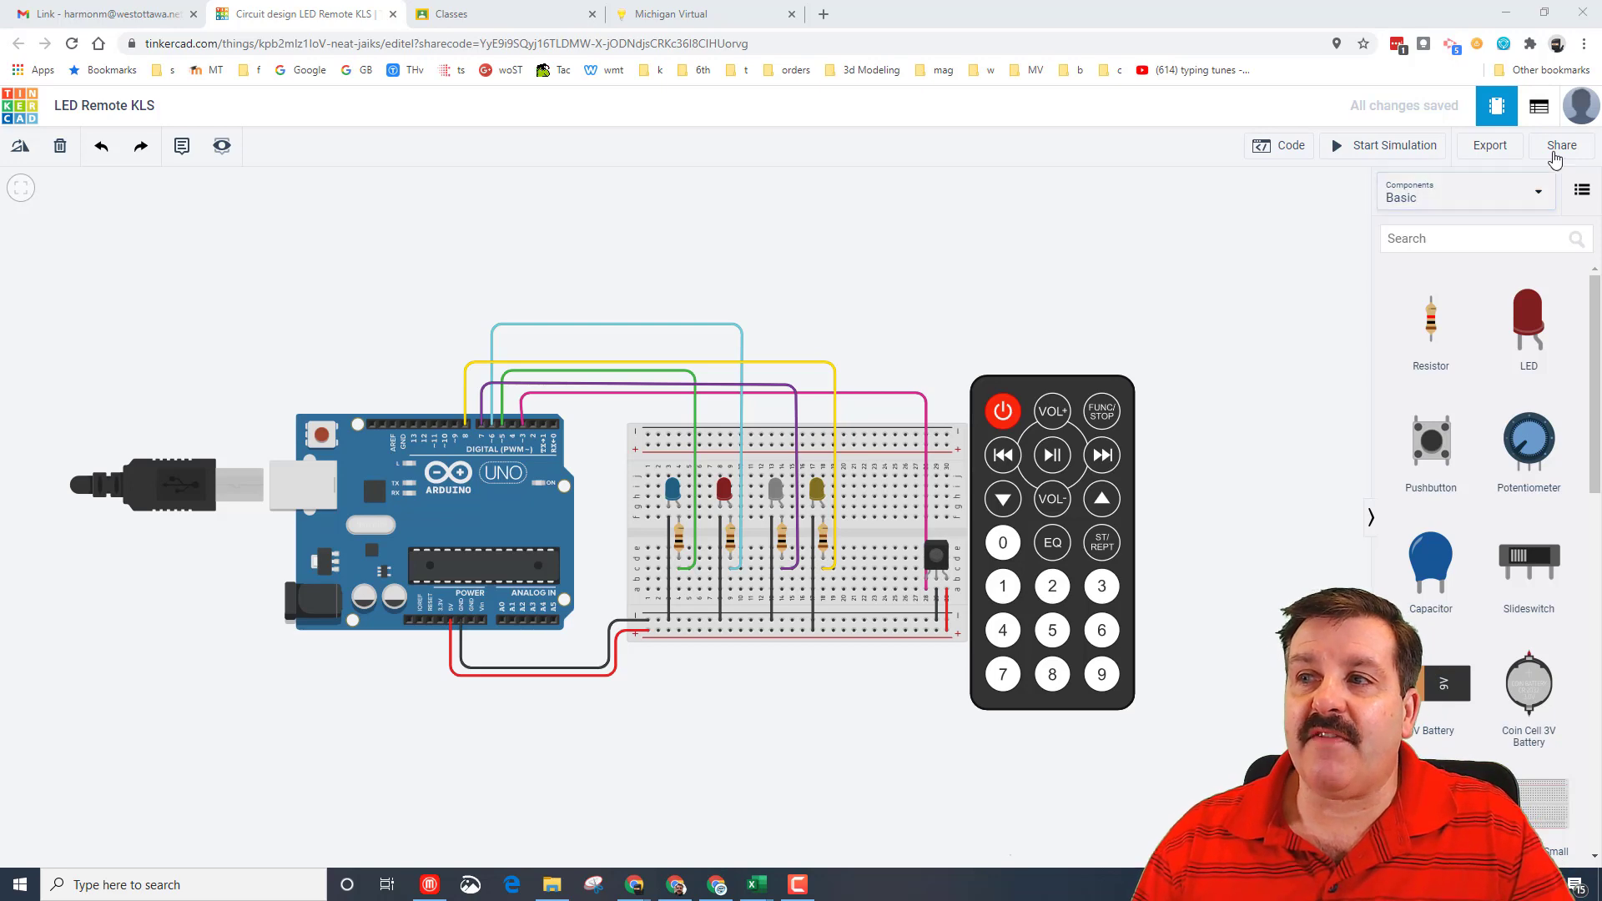
Attempt to invite collaborators via the sharing options and dismiss the resulting error message
click(1561, 145)
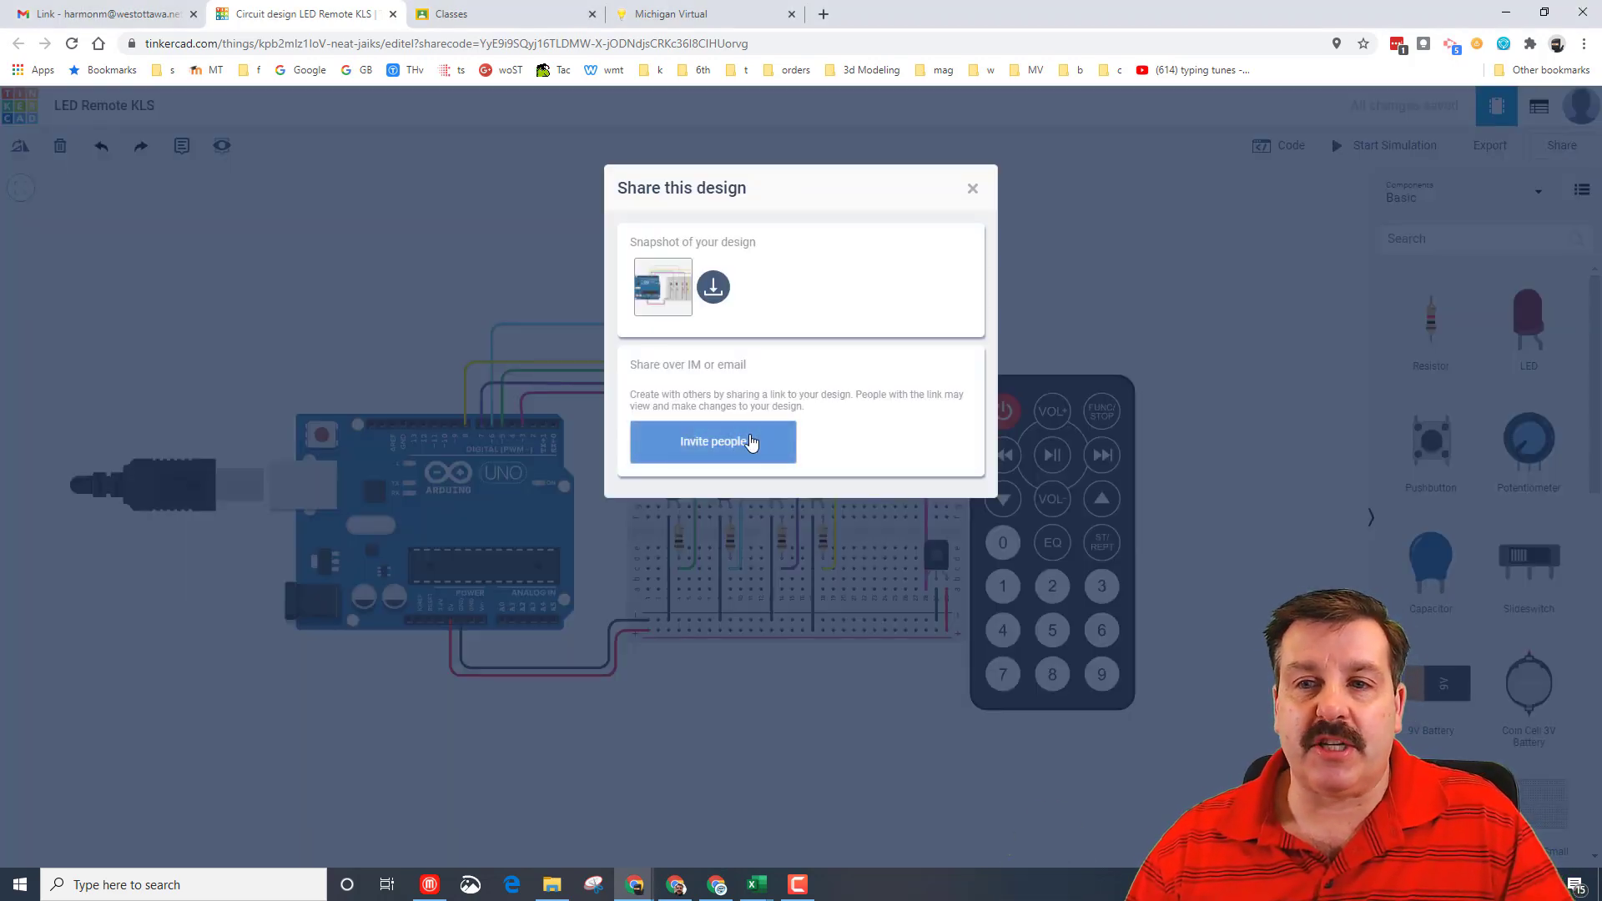
click(713, 440)
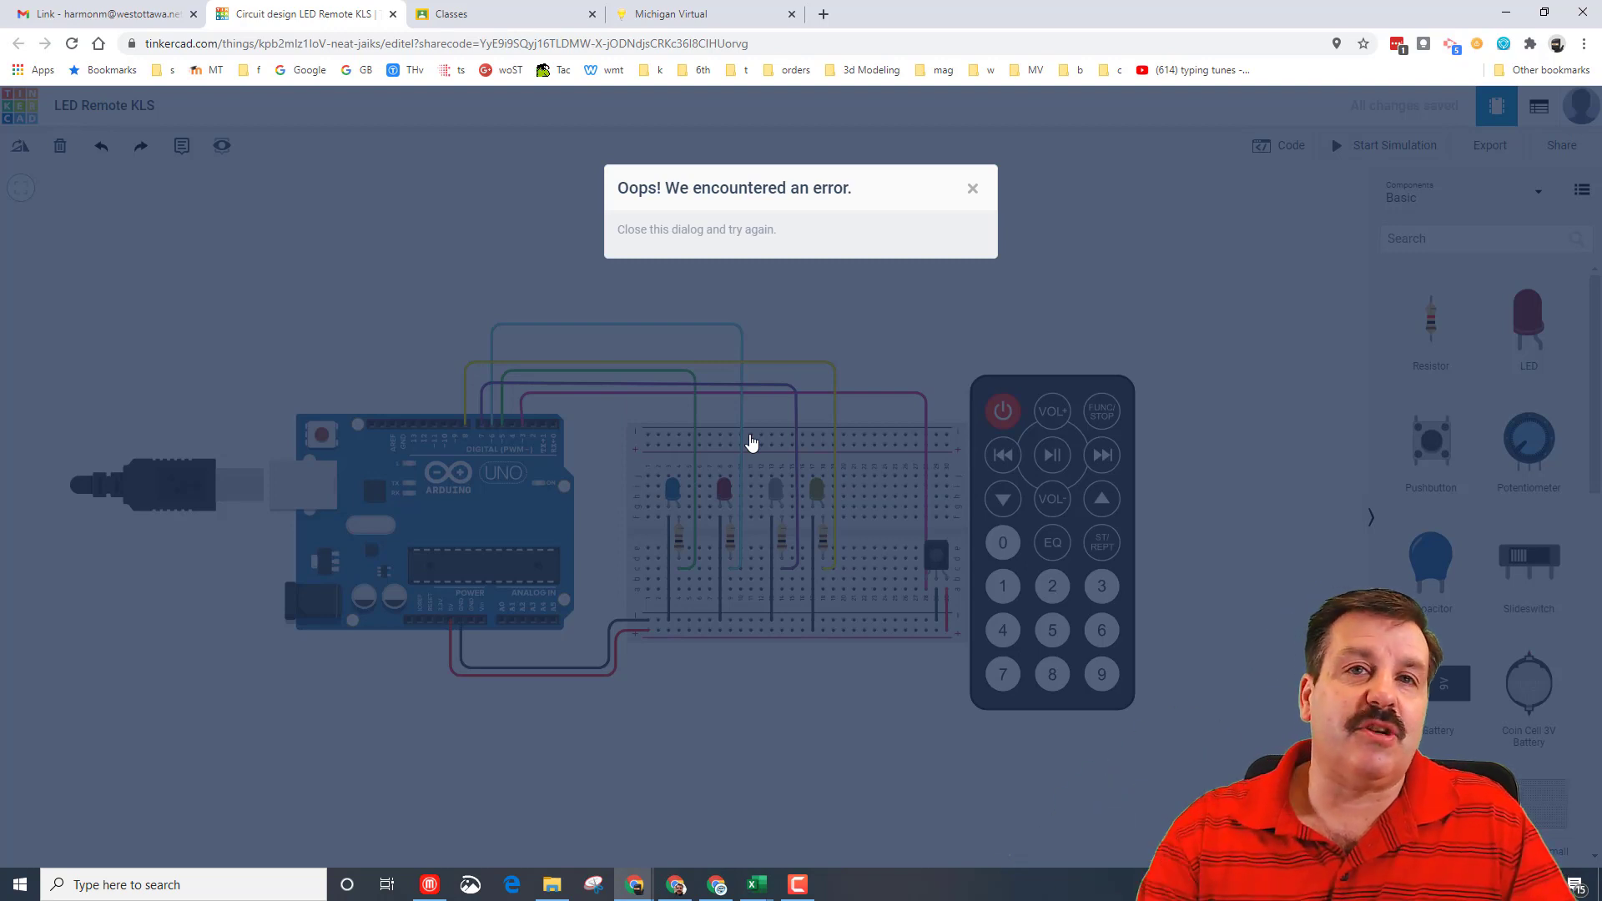
mouse_move(895, 217)
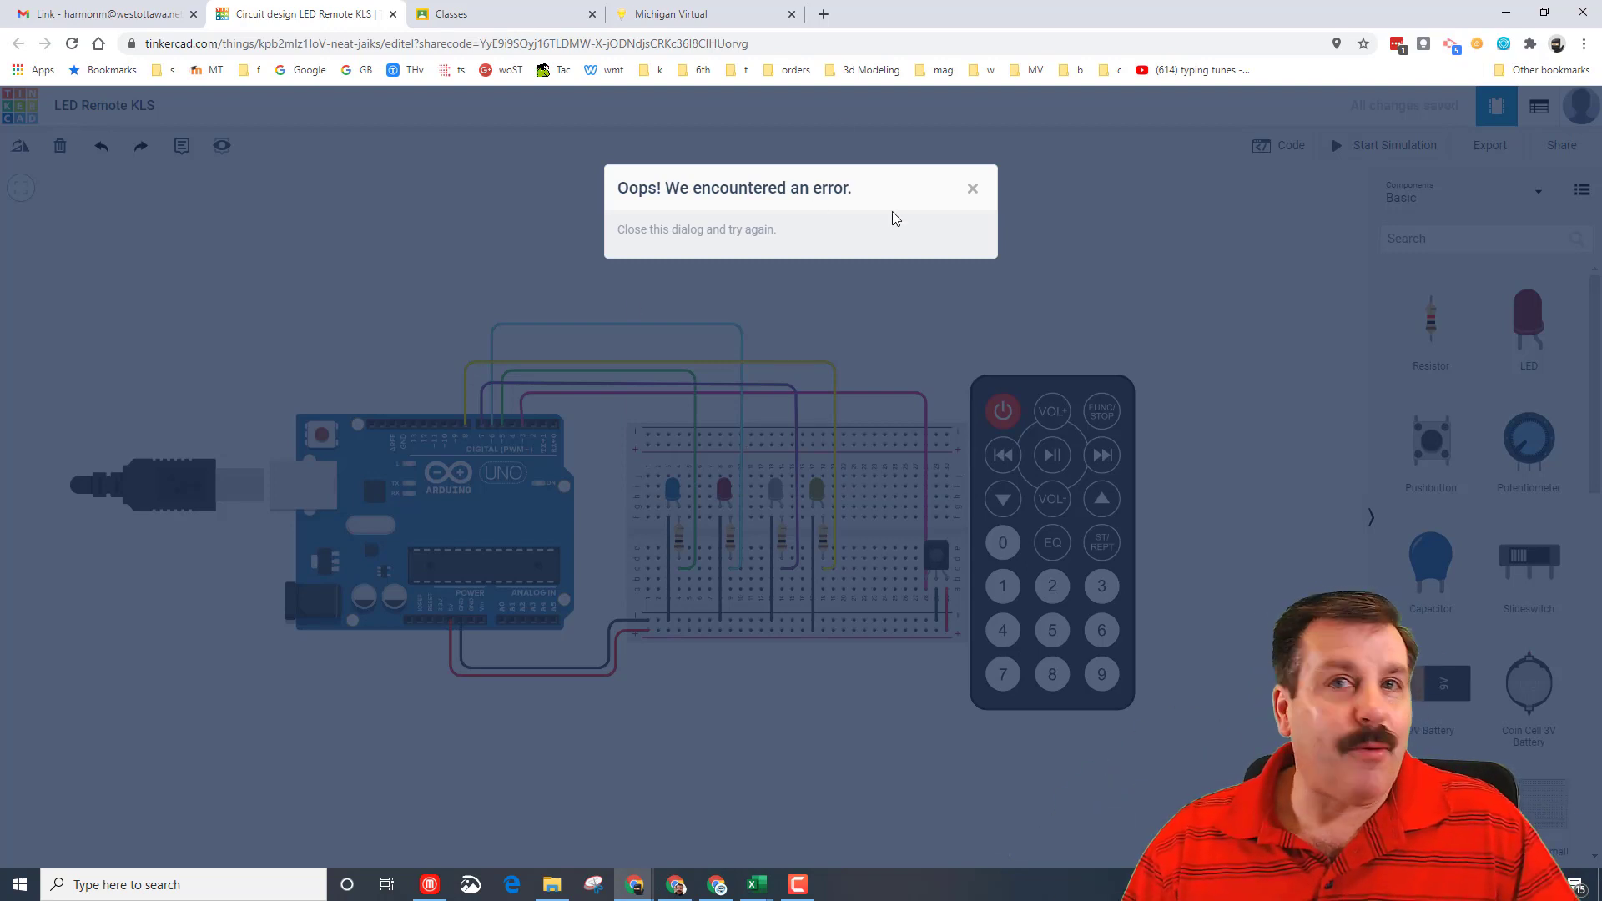
click(971, 189)
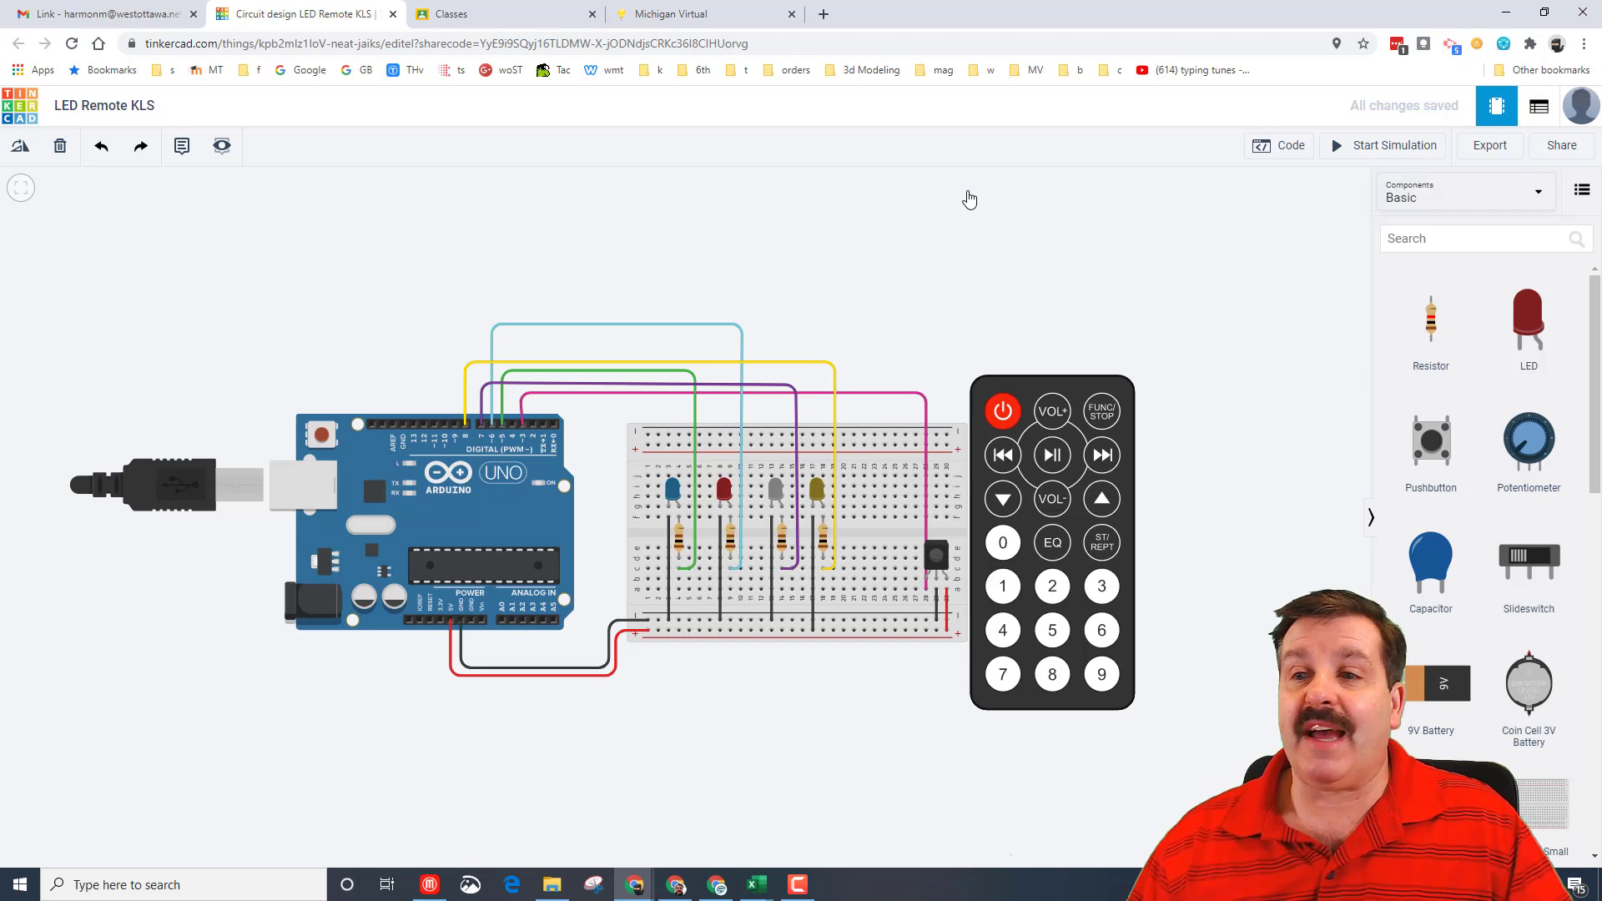
Run the IR-remote LED simulation, stop it, and bring up the Arduino code
click(1391, 146)
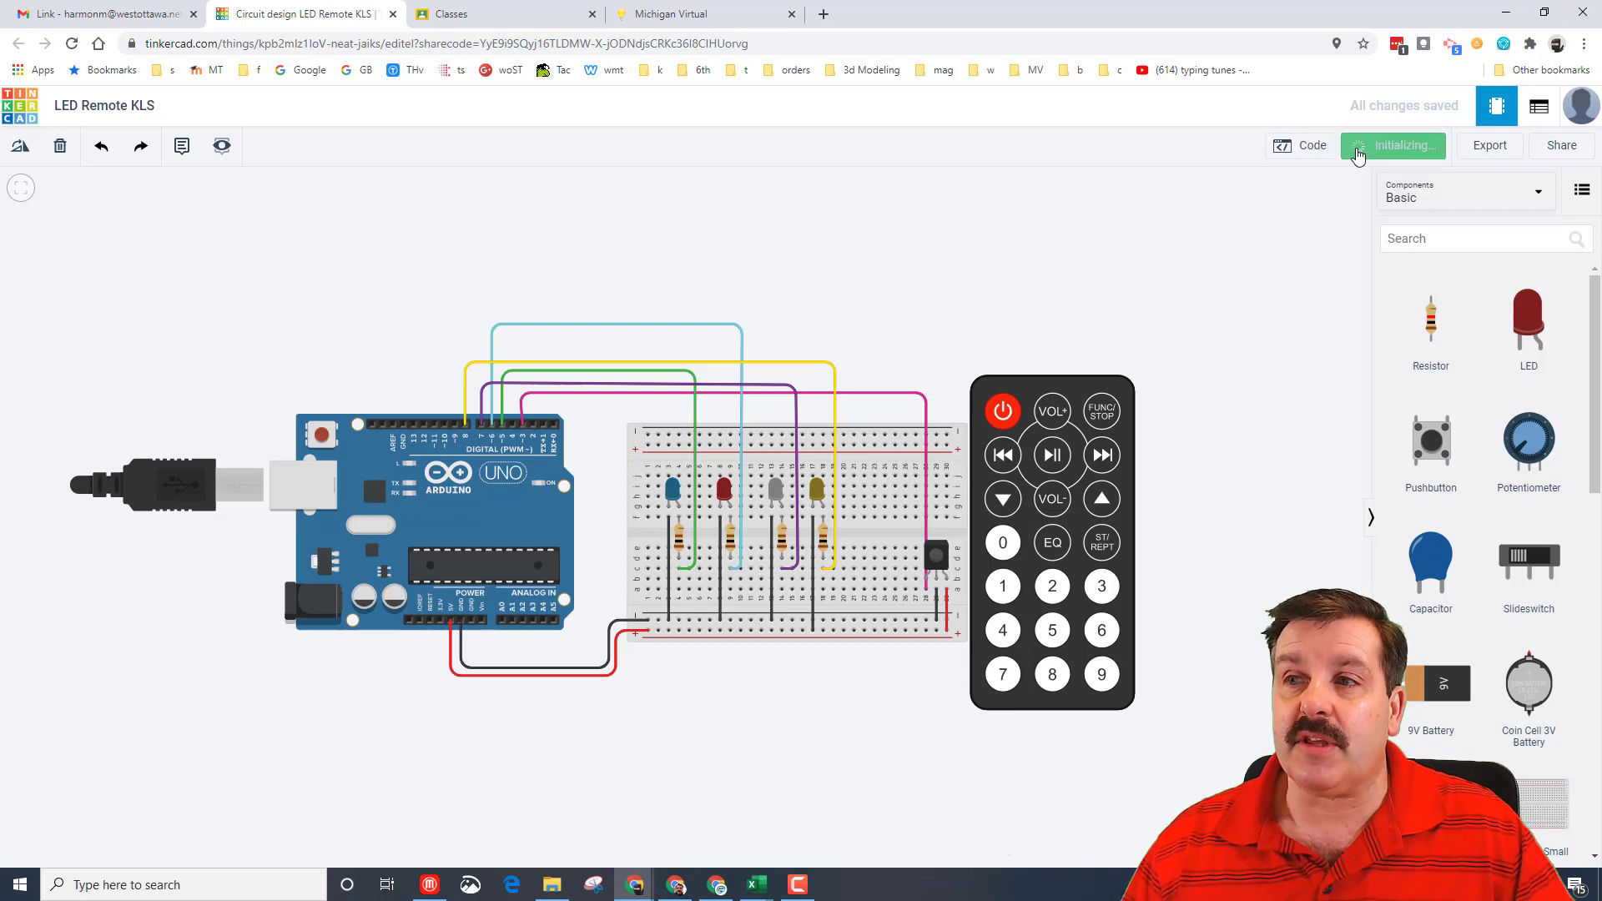
click(1400, 146)
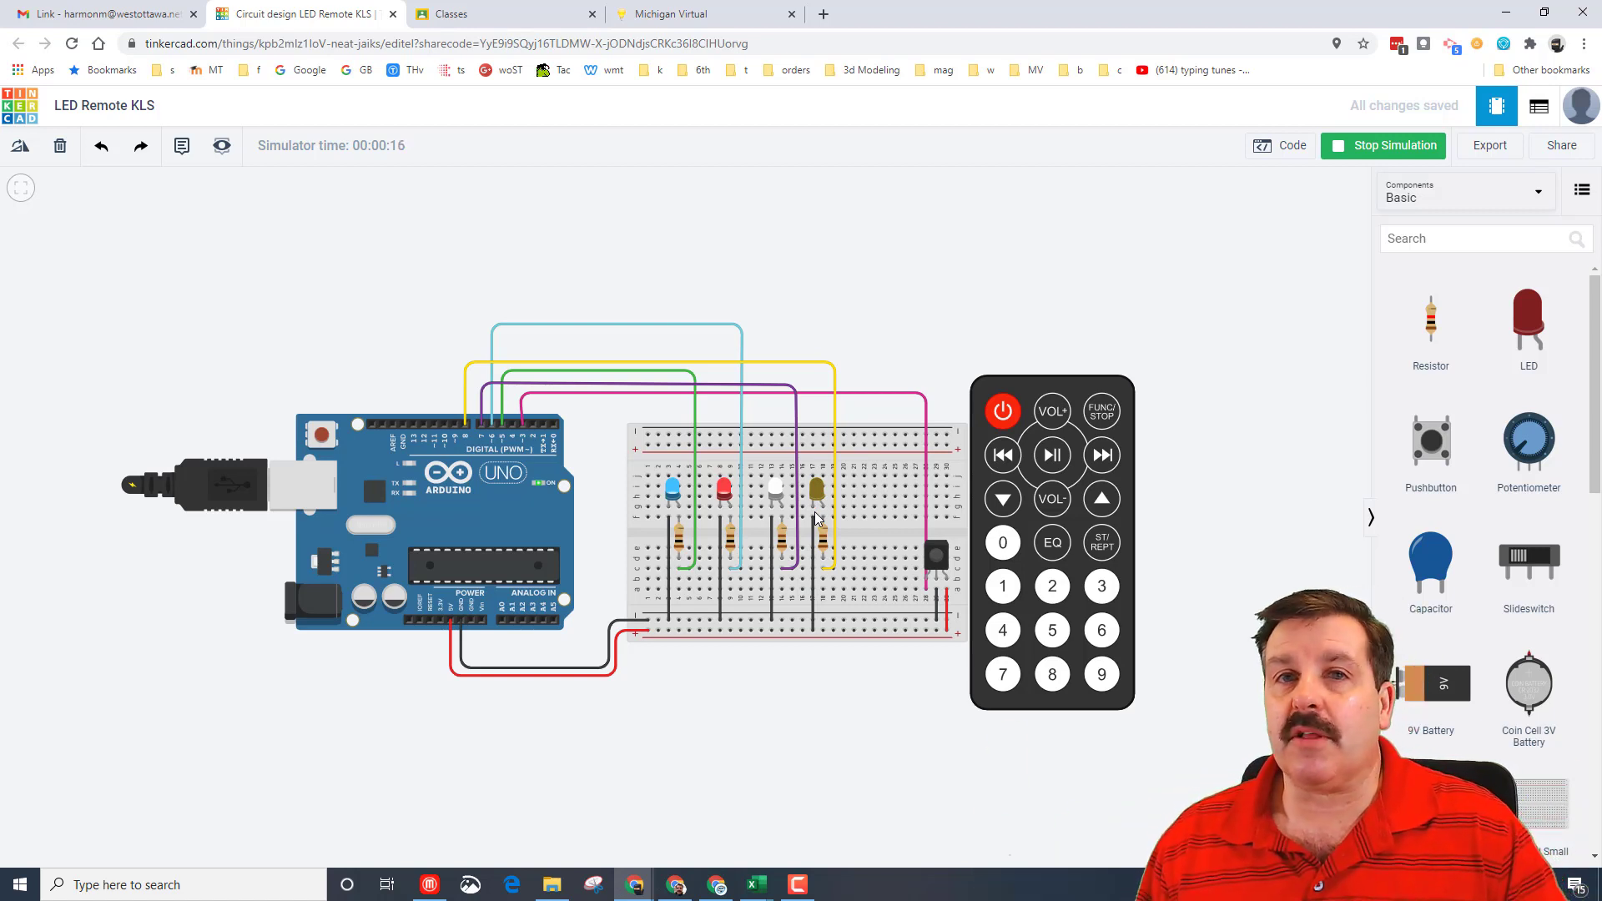
mouse_move(811, 672)
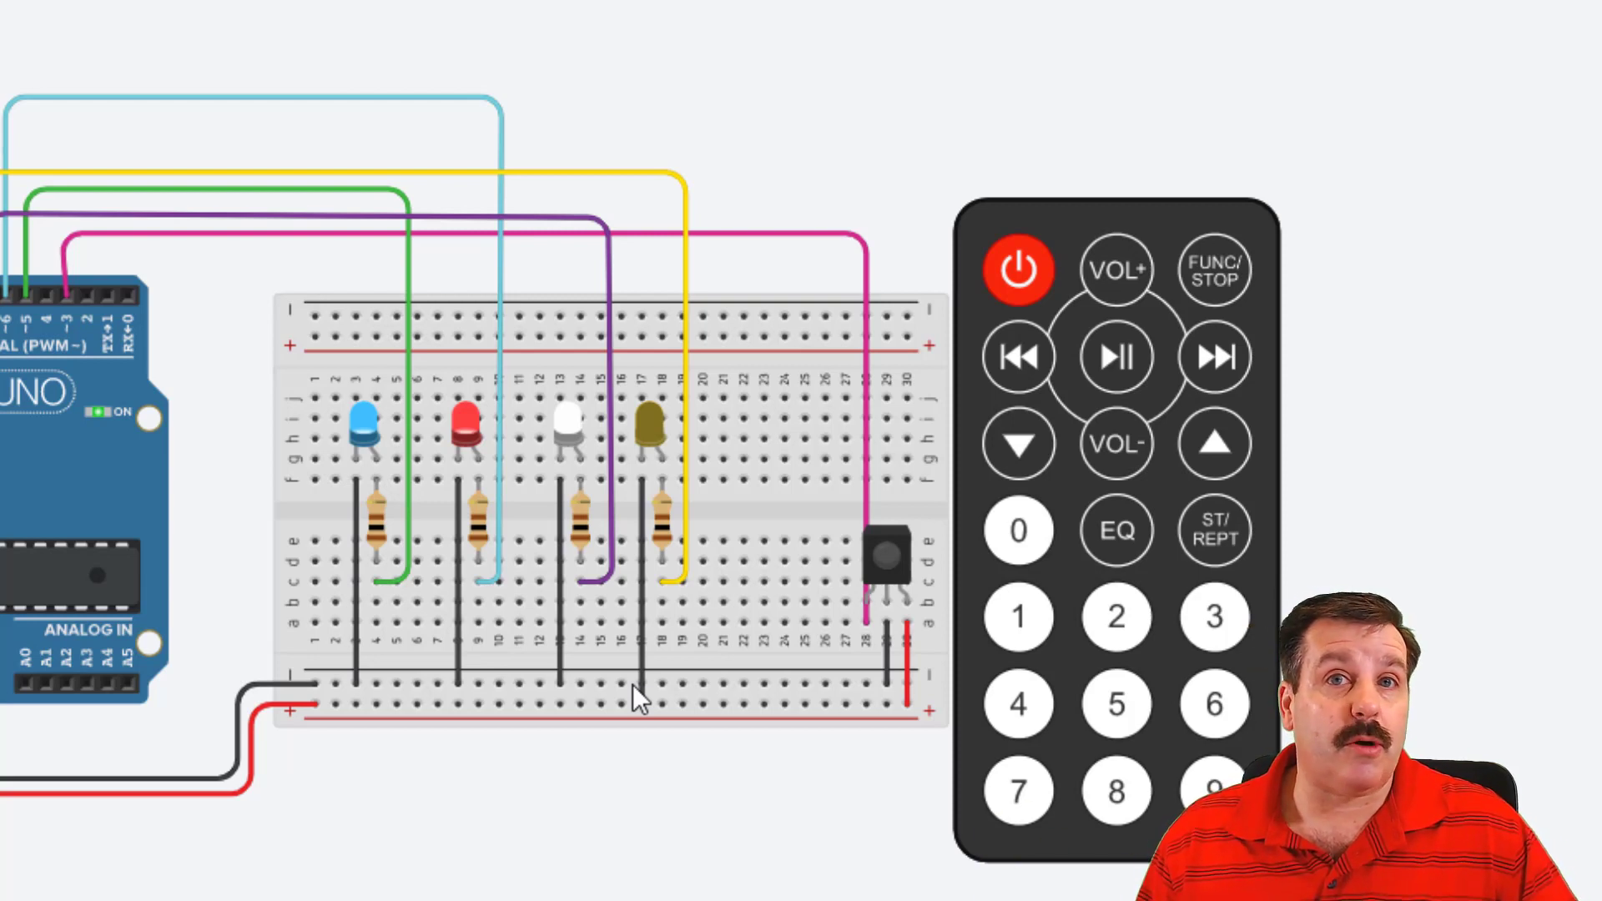
mouse_move(505, 735)
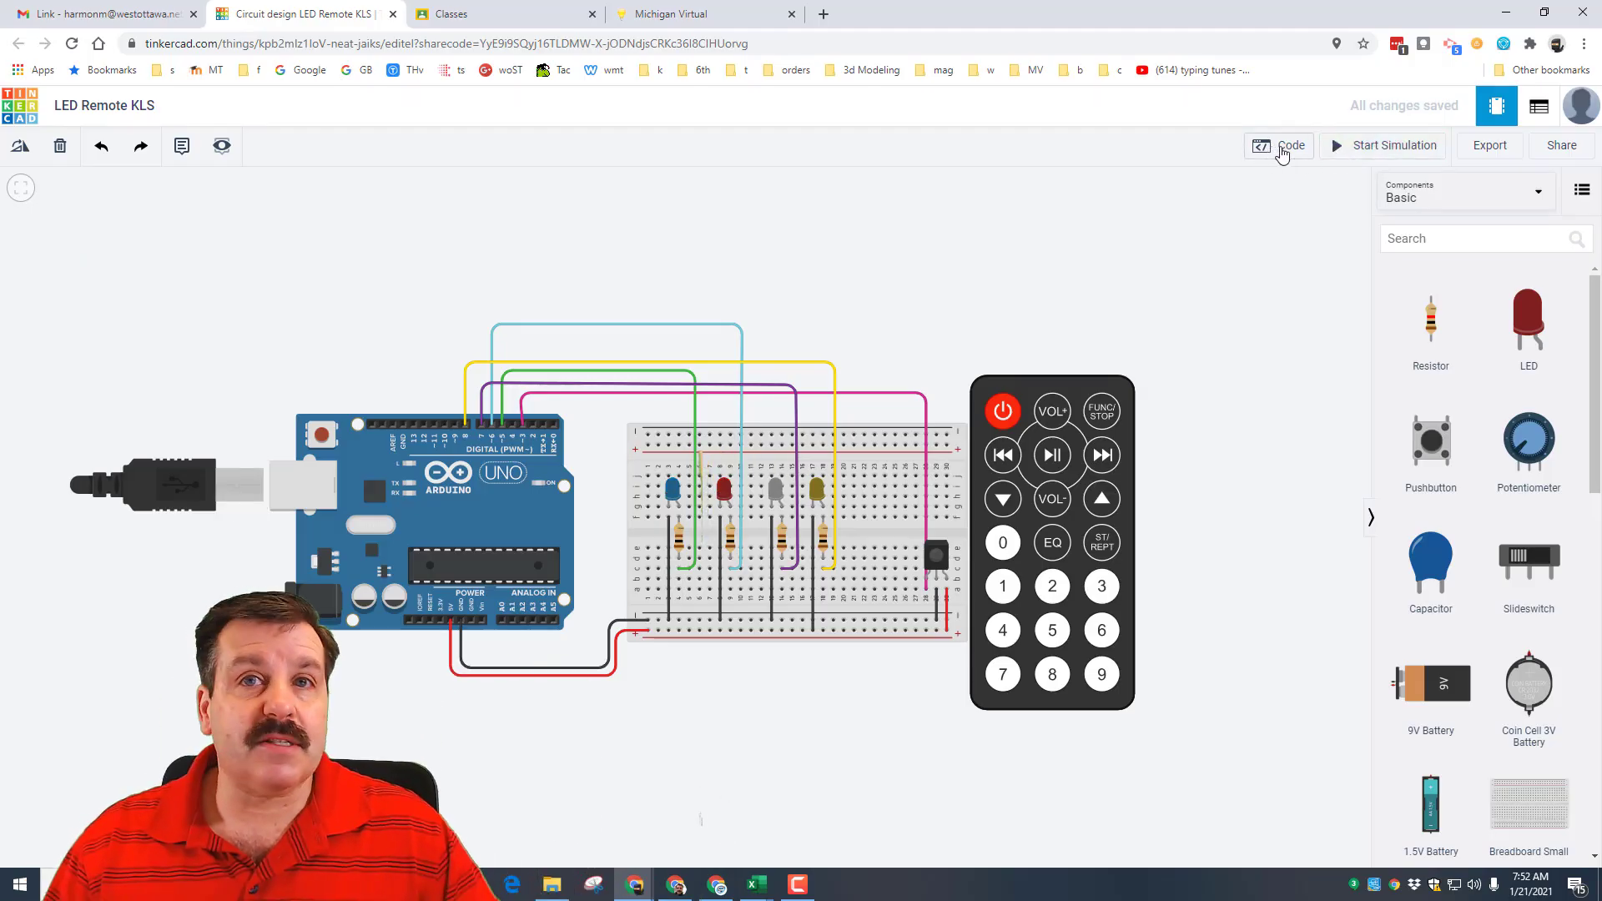
click(1285, 145)
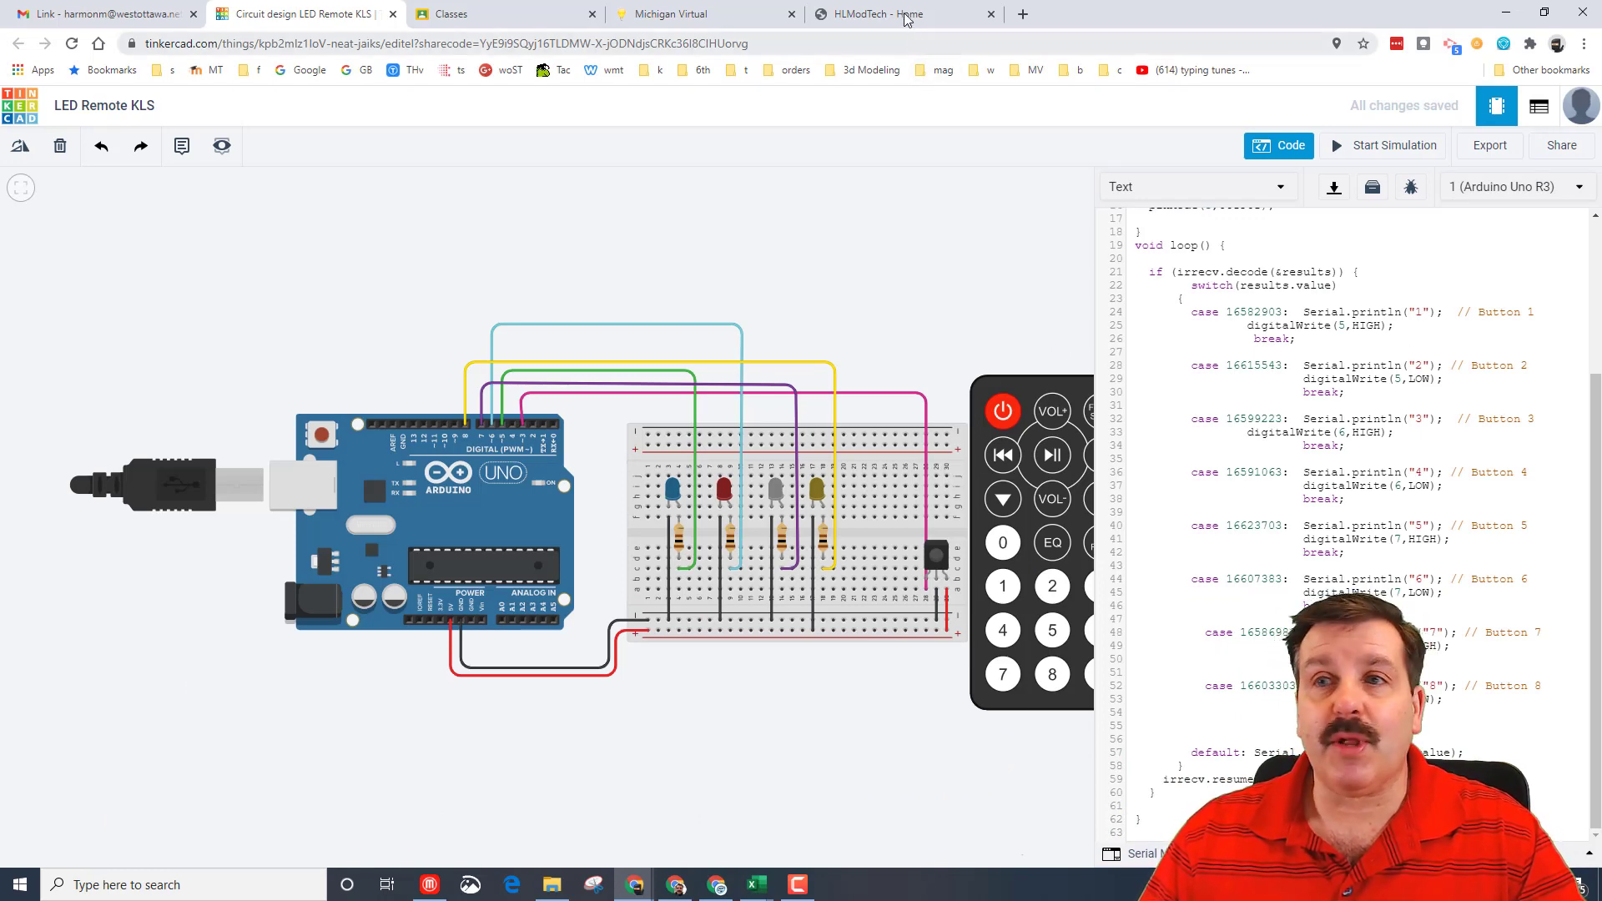
Navigate the HLModTech site to the Tinkercad Circuits page and scroll to the lesson lists
click(899, 13)
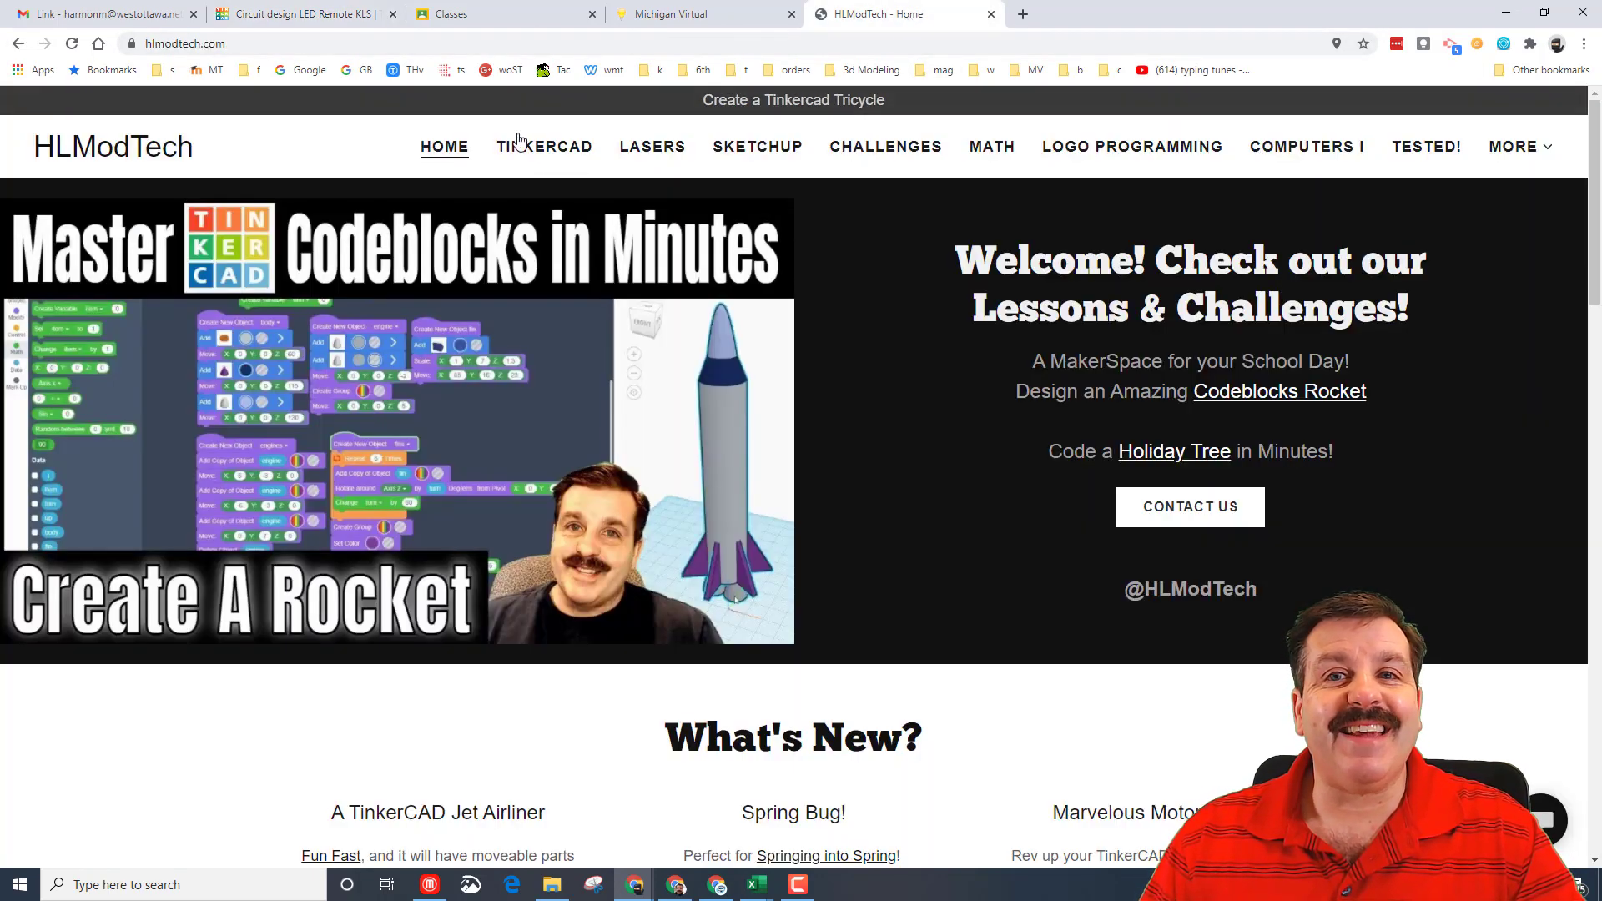
click(544, 146)
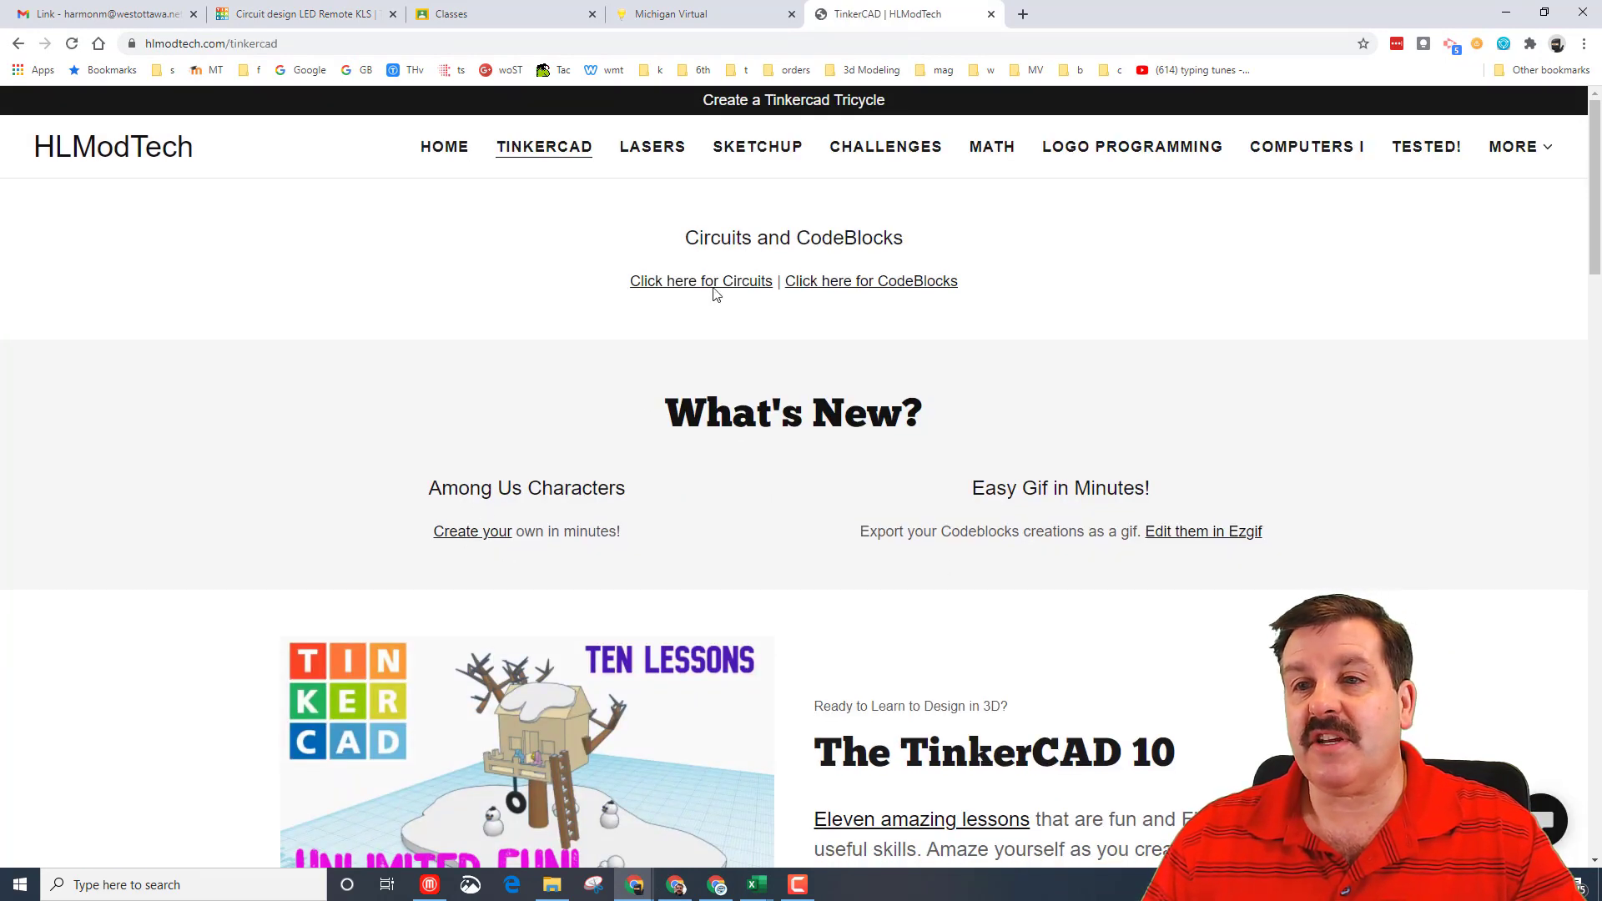
click(701, 281)
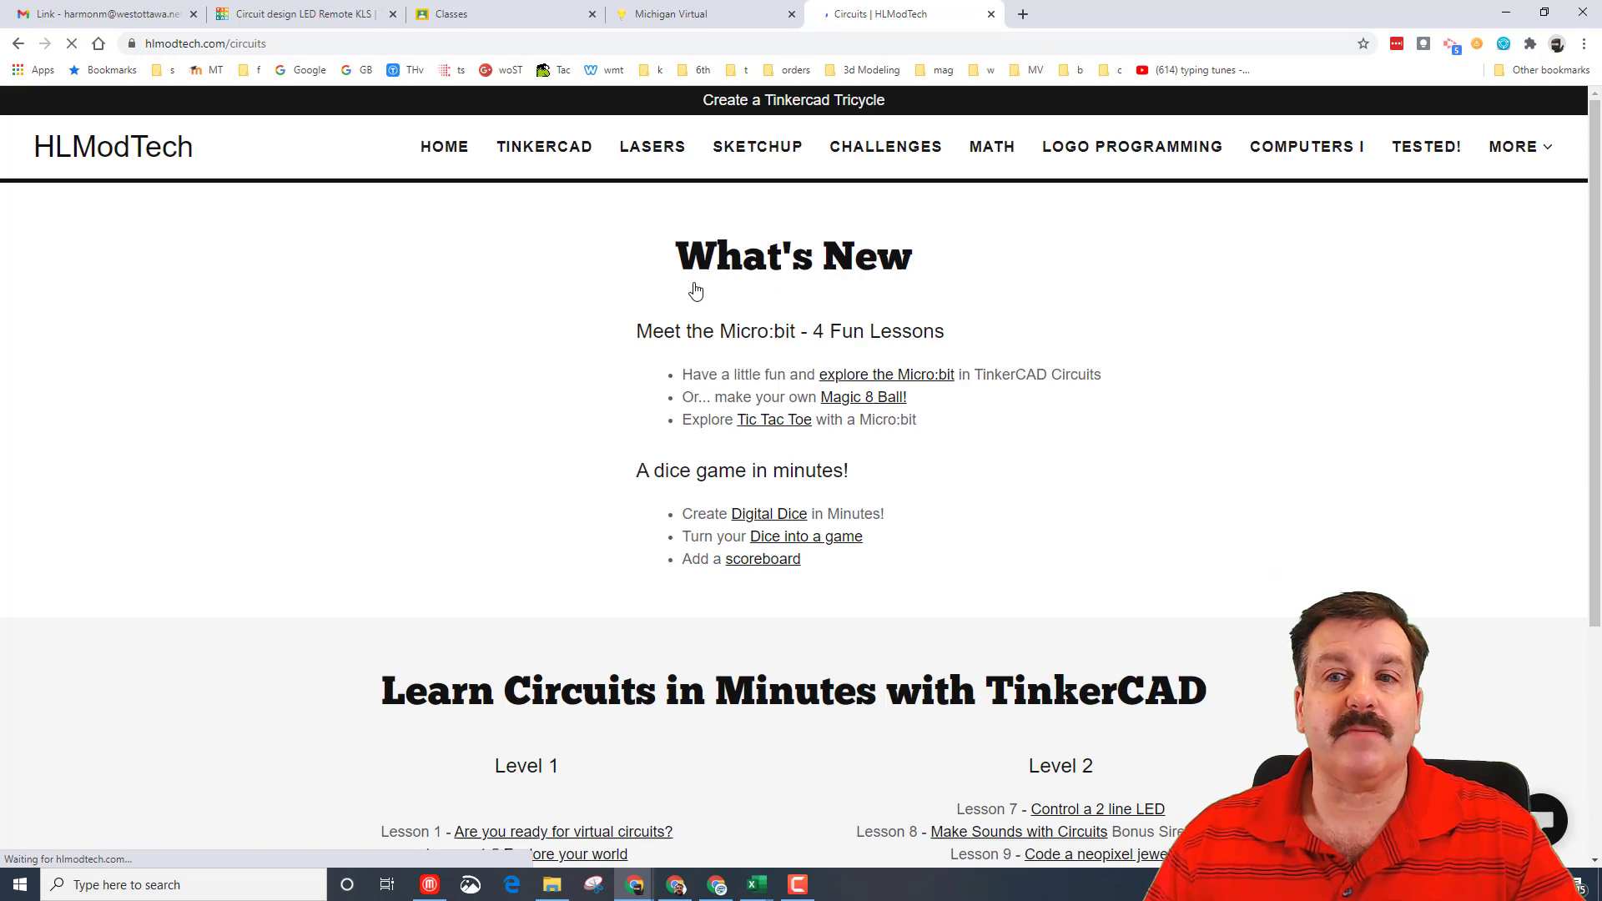
scroll(down, 3)
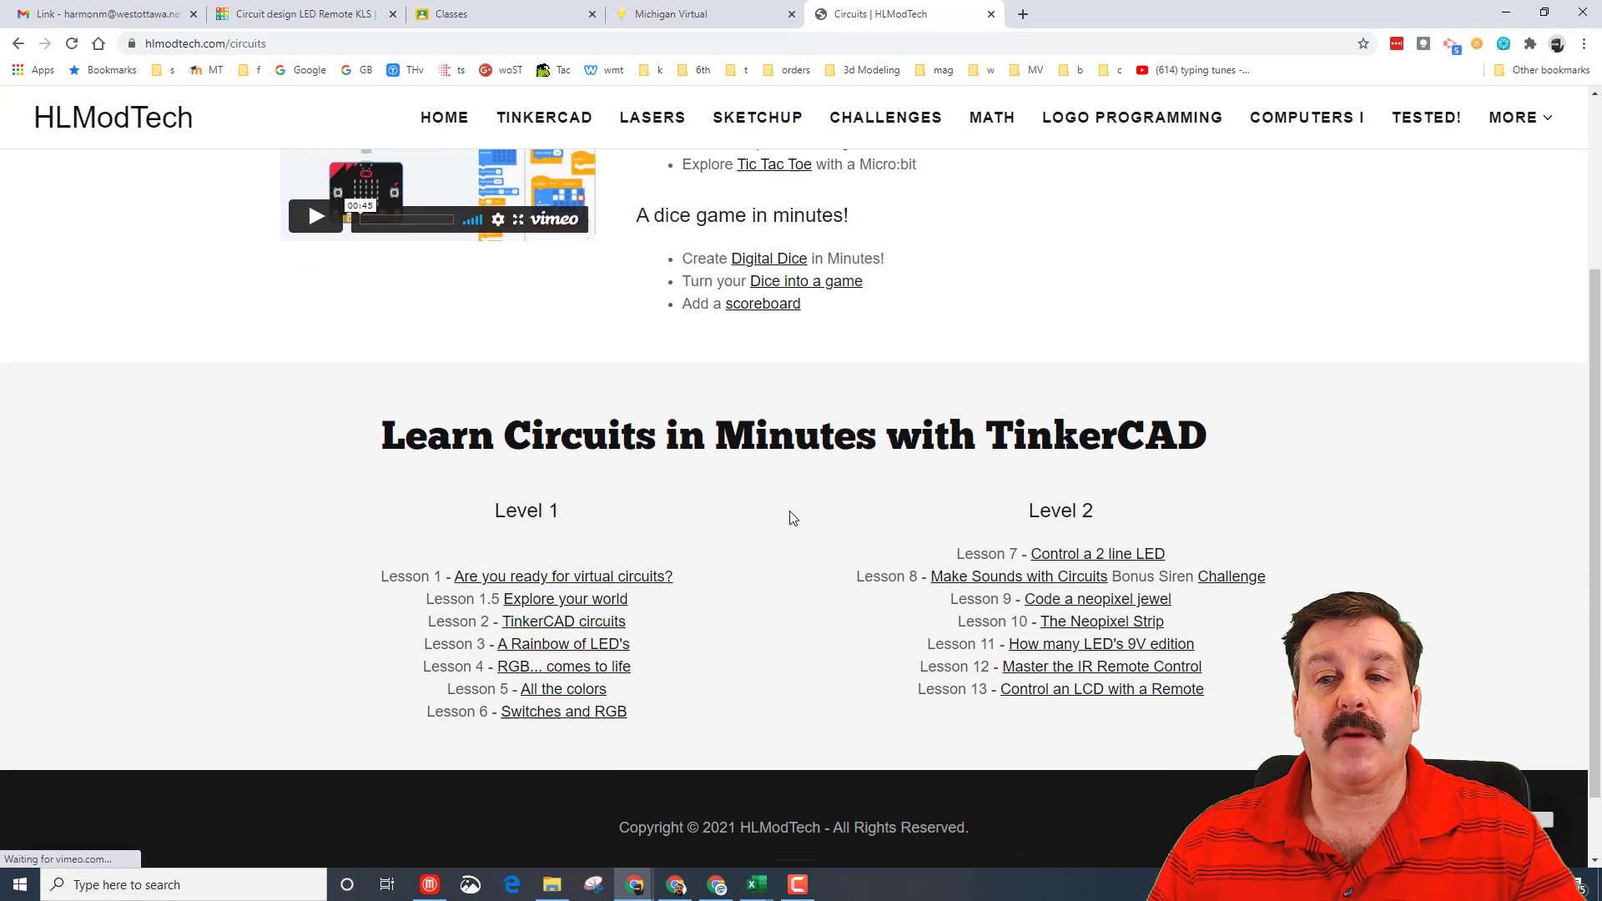
scroll(down, 3)
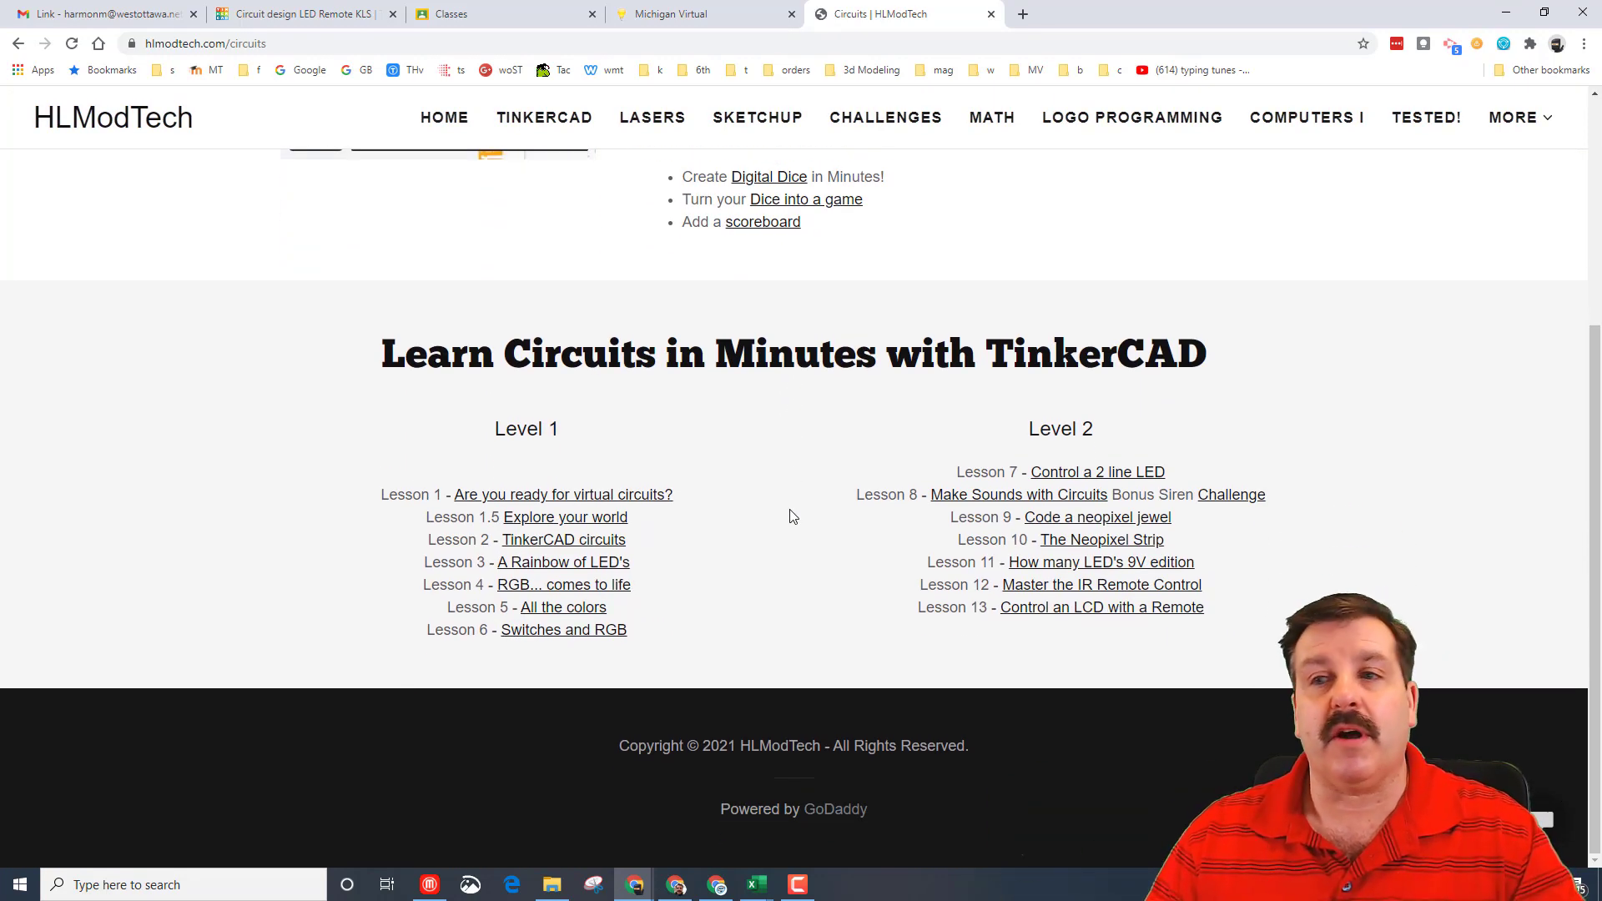